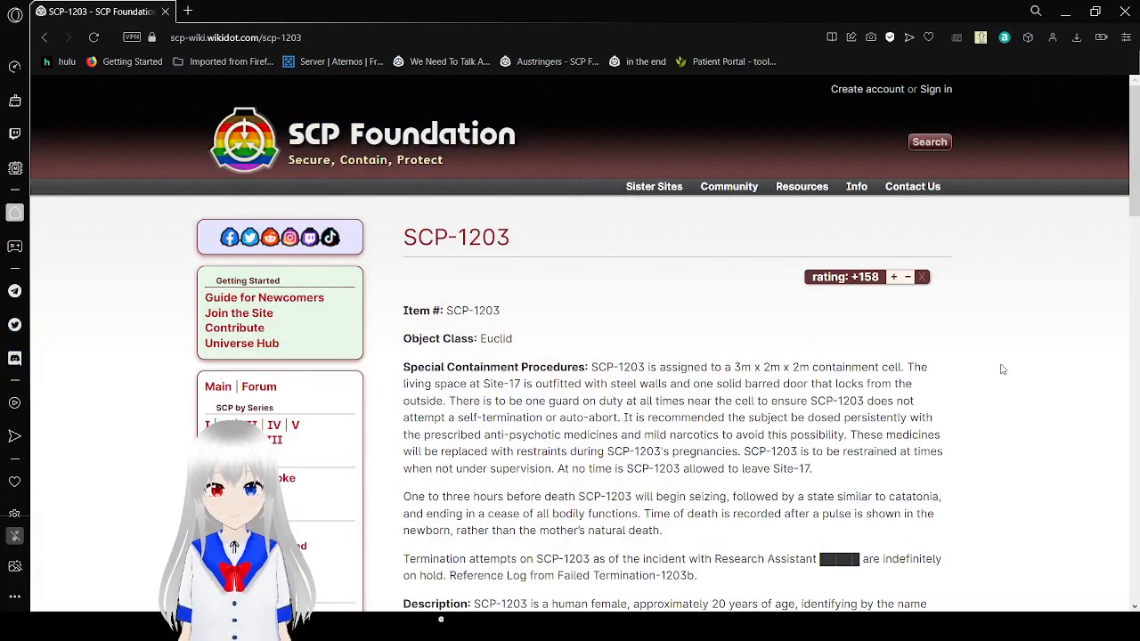
{"action": "scroll", "scroll_direction": "down", "scroll_amount": 3}
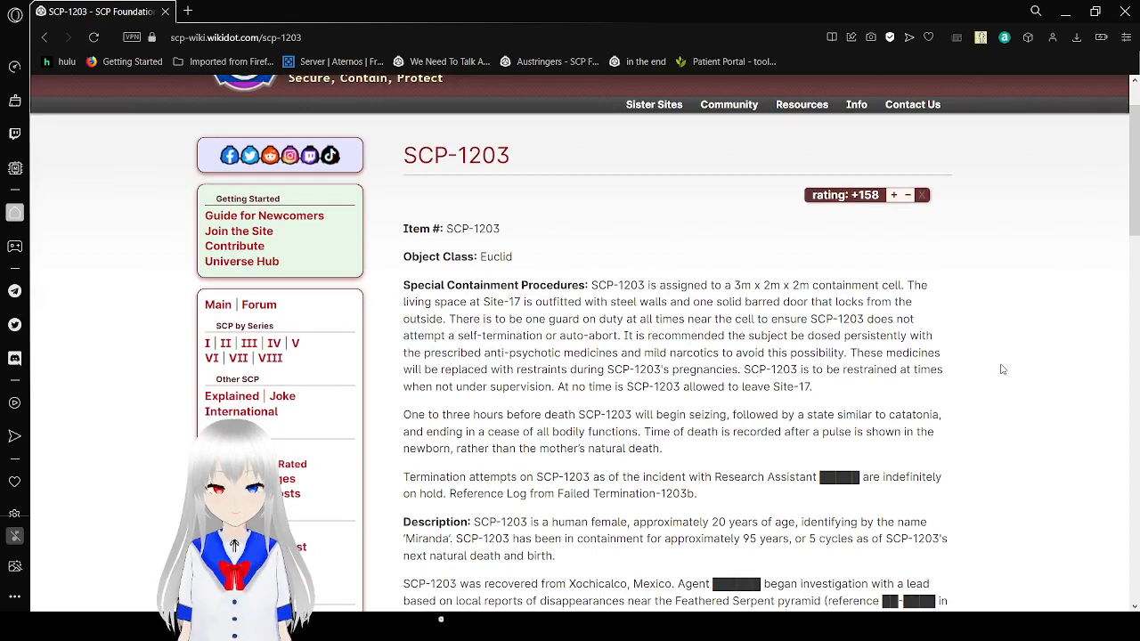
{"action": "scroll", "scroll_direction": "down", "scroll_amount": 3}
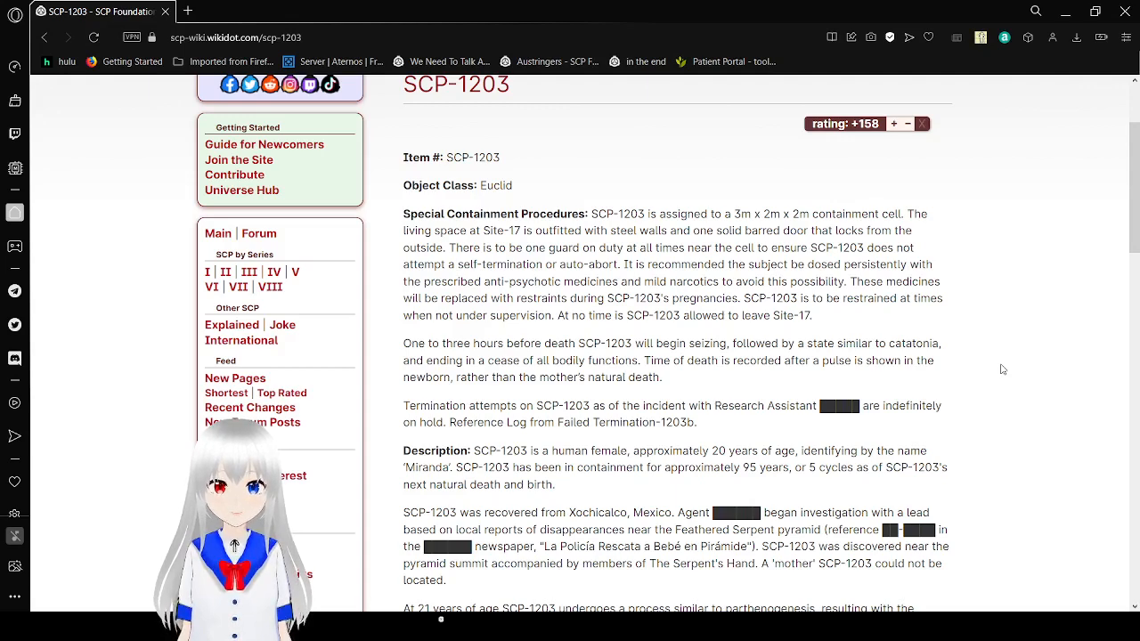
{"action": "scroll", "scroll_direction": "down", "scroll_amount": 3}
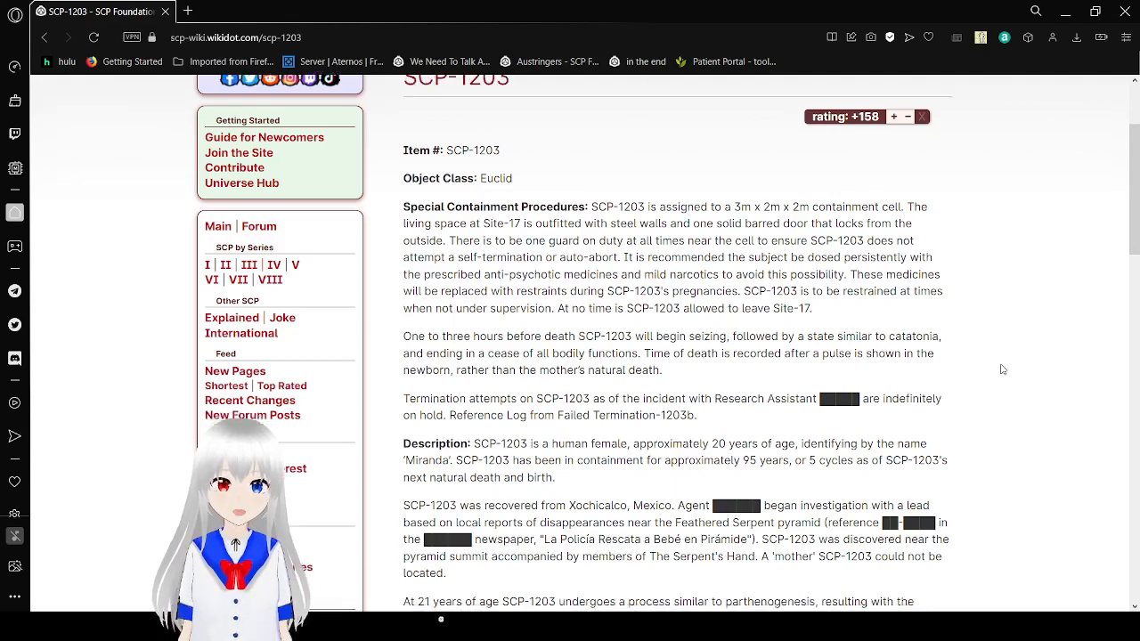
{"action": "scroll", "scroll_direction": "down", "scroll_amount": 3}
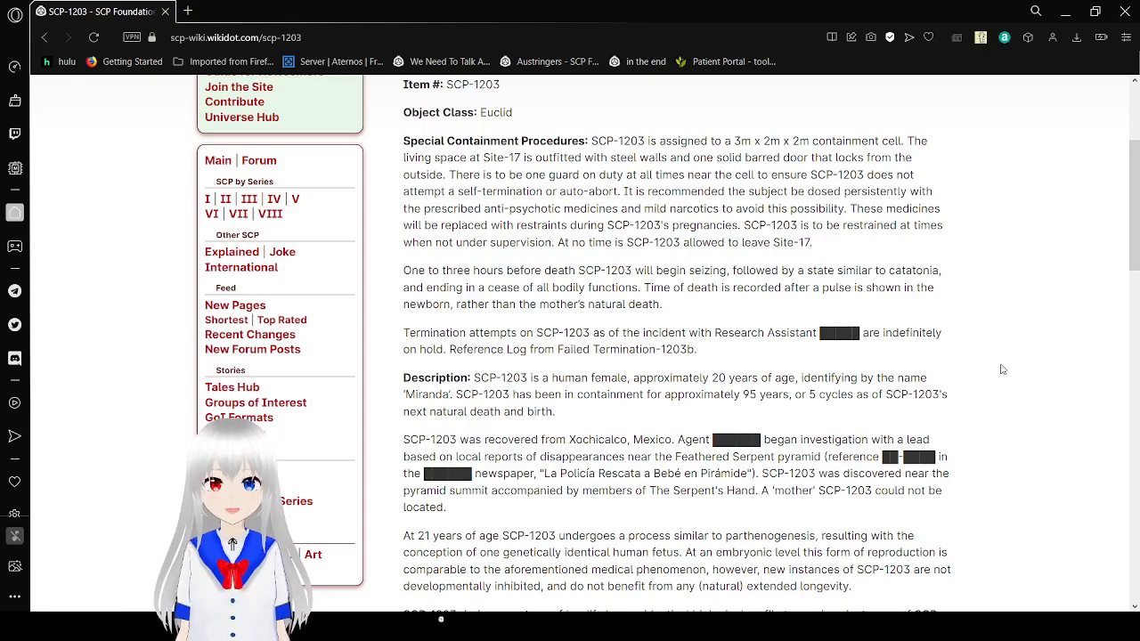
{"action": "scroll", "scroll_direction": "down", "scroll_amount": 3}
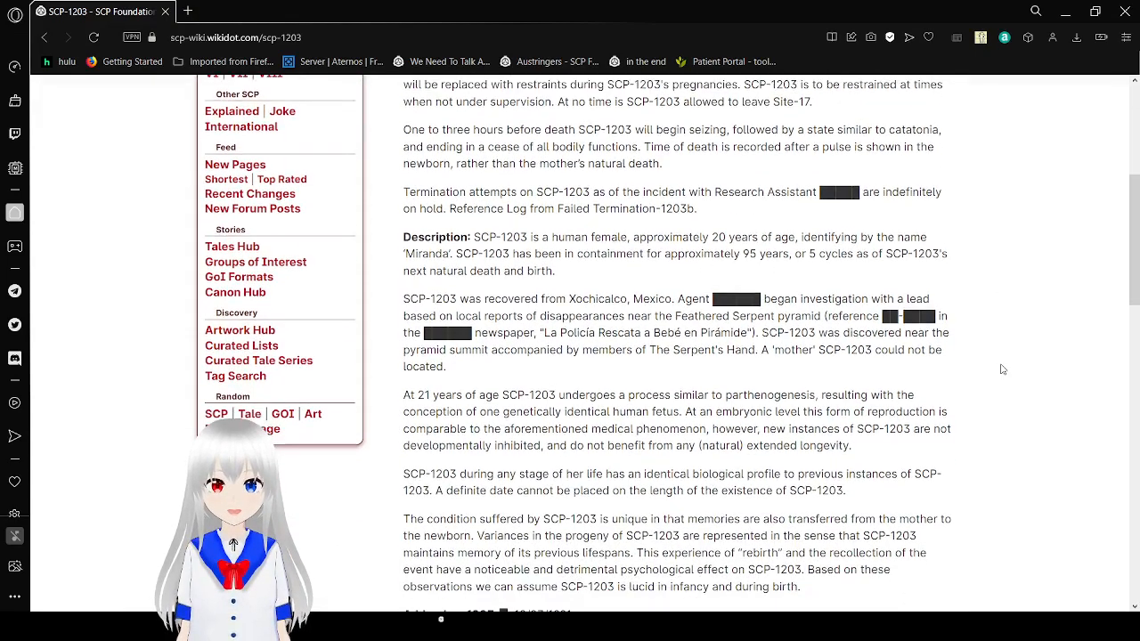
{"action": "scroll", "scroll_direction": "down", "scroll_amount": 3}
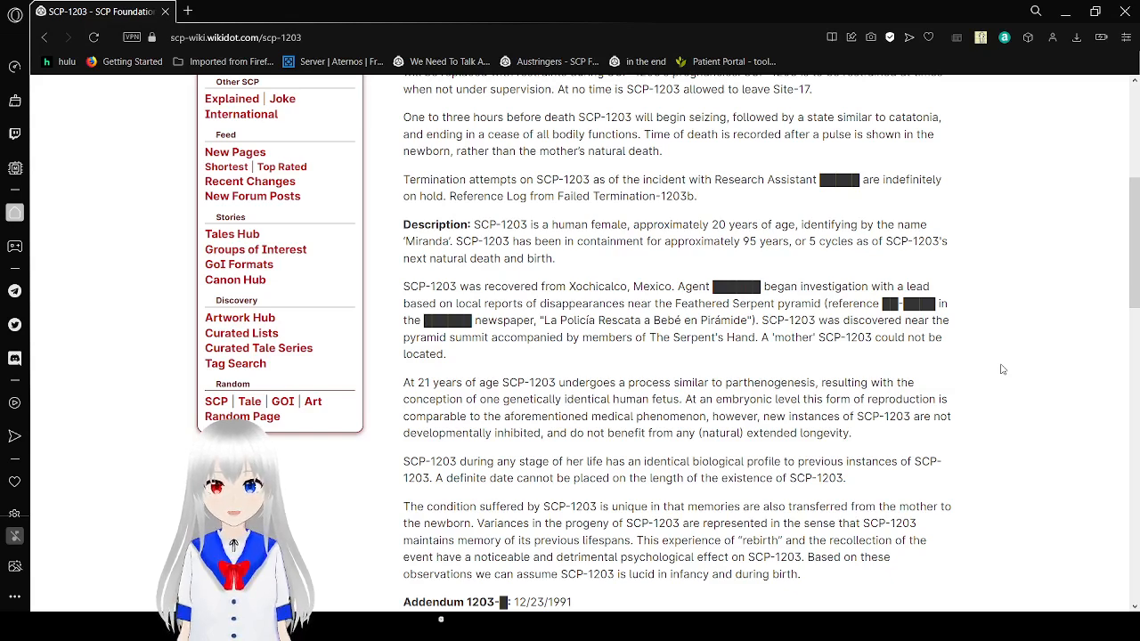
{"action": "scroll", "scroll_direction": "down", "scroll_amount": 3}
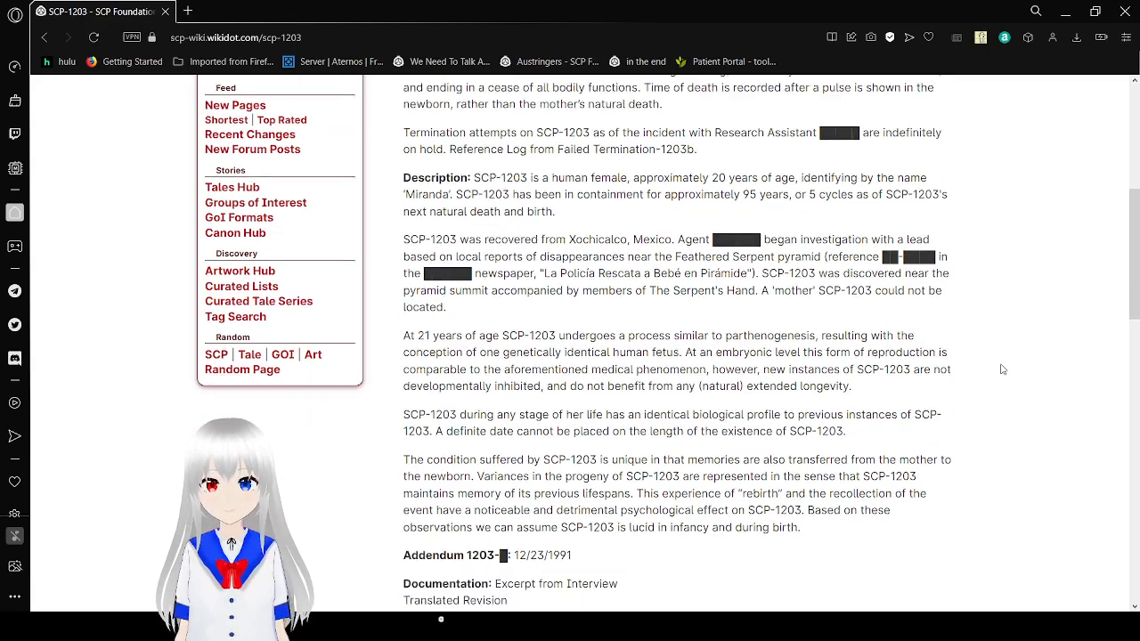
{"action": "scroll", "scroll_direction": "down", "scroll_amount": 3}
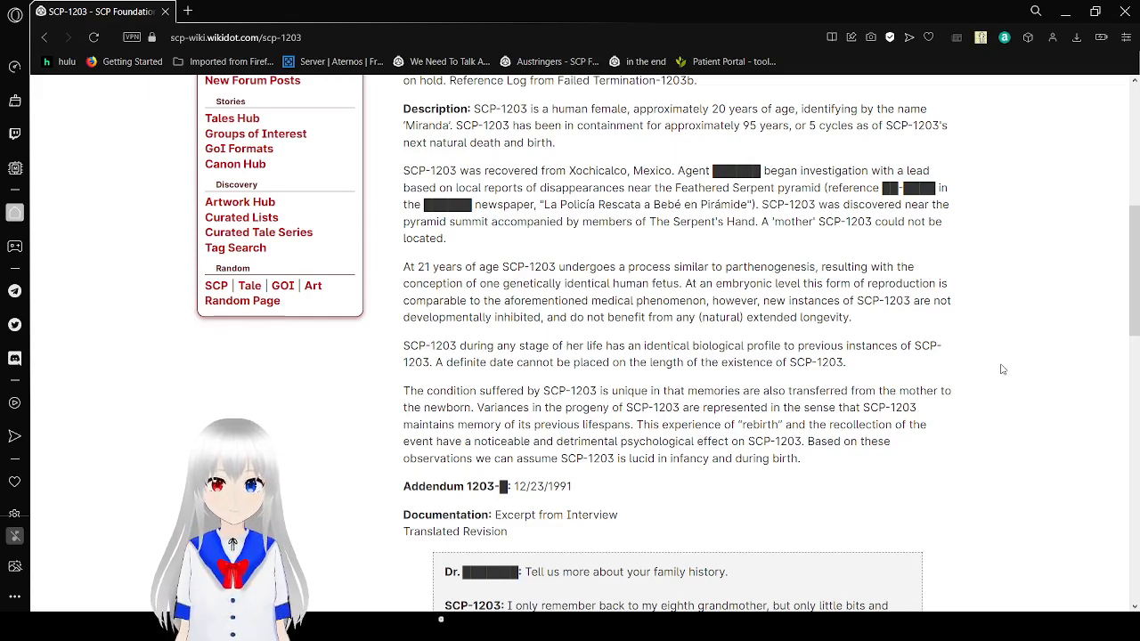
{"action": "scroll", "scroll_direction": "down", "scroll_amount": 3}
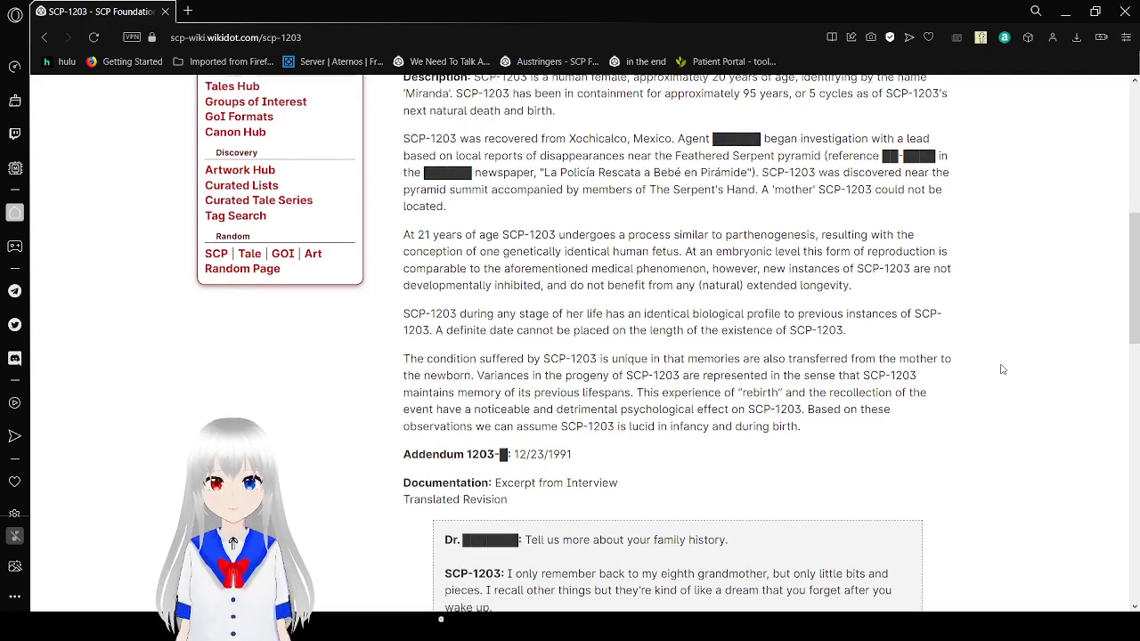
{"action": "scroll", "scroll_direction": "down", "scroll_amount": 3}
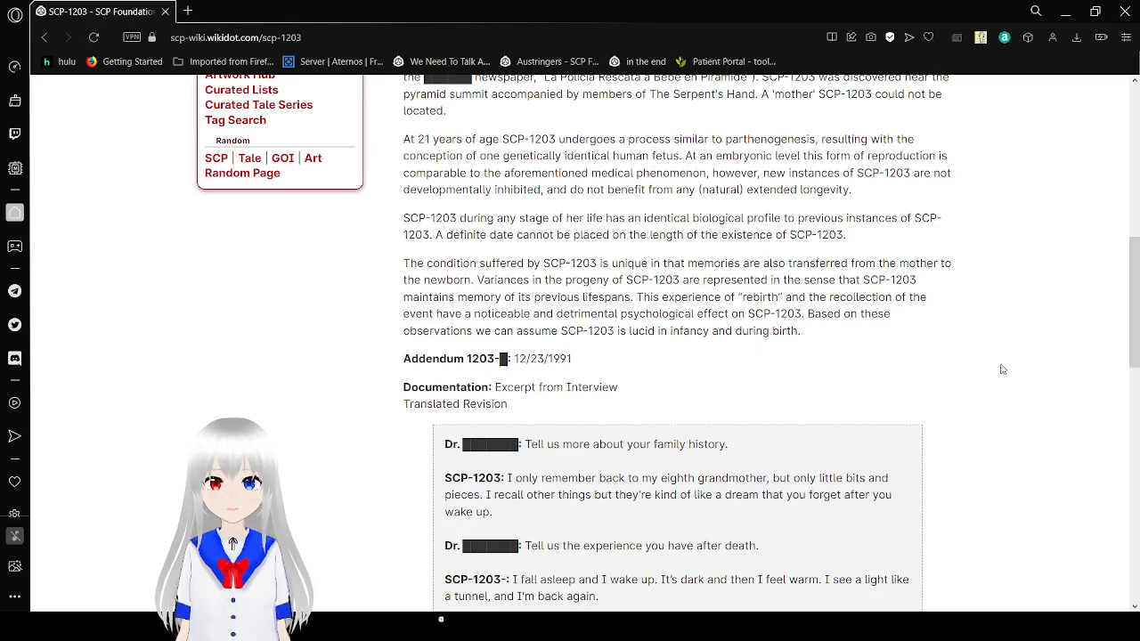
{"action": "scroll", "scroll_direction": "down", "scroll_amount": 3}
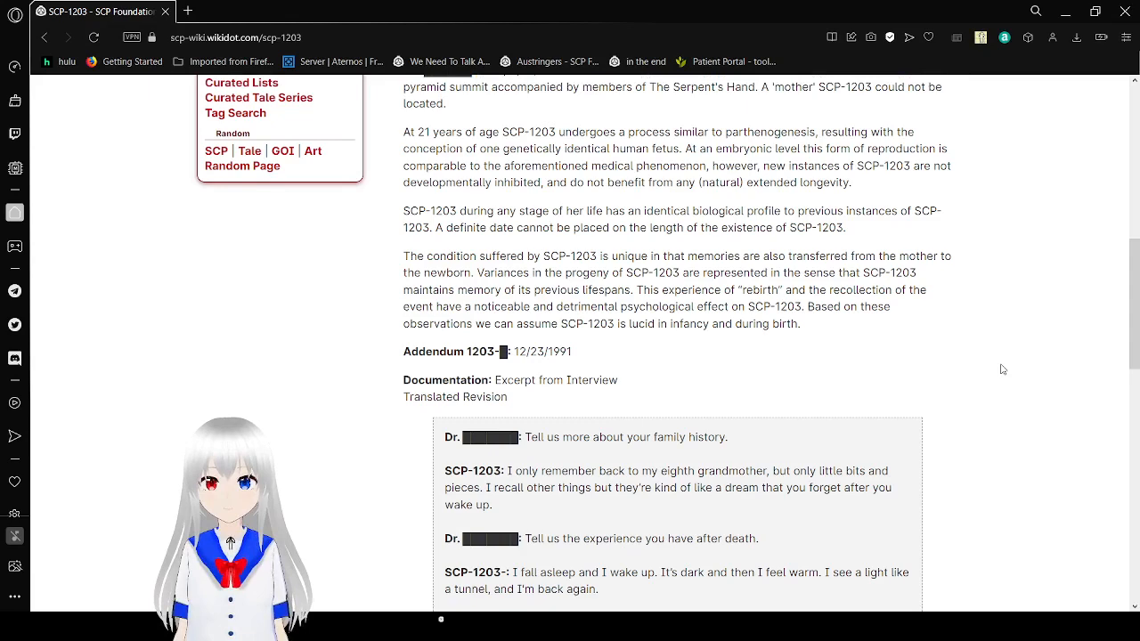
{"action": "scroll", "scroll_direction": "down", "scroll_amount": 3}
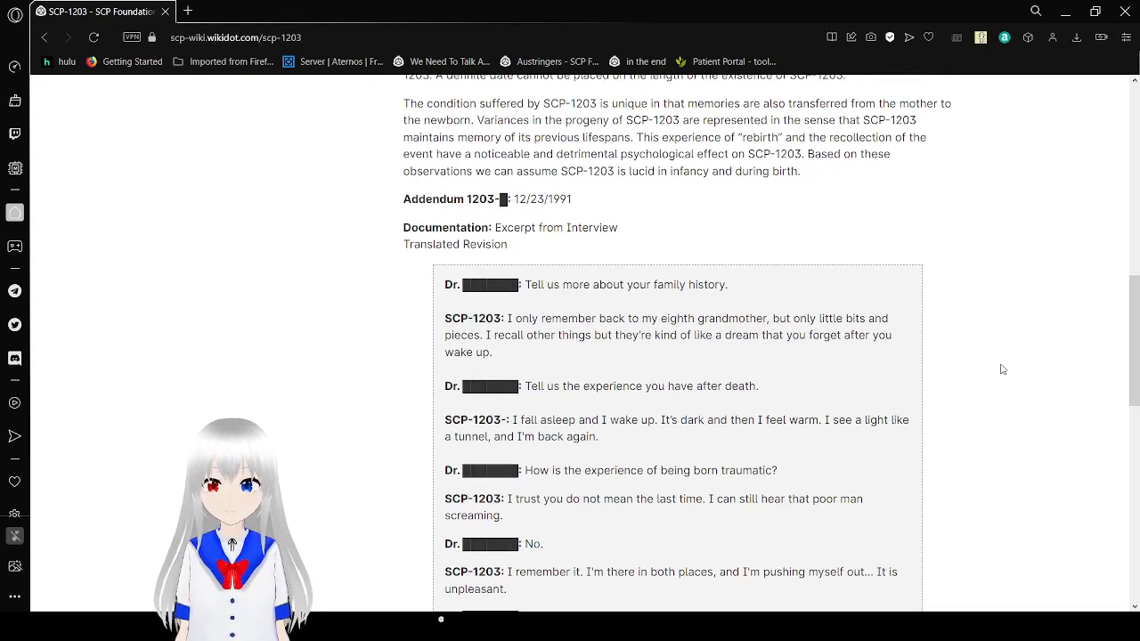
{"action": "scroll", "scroll_direction": "down", "scroll_amount": 3}
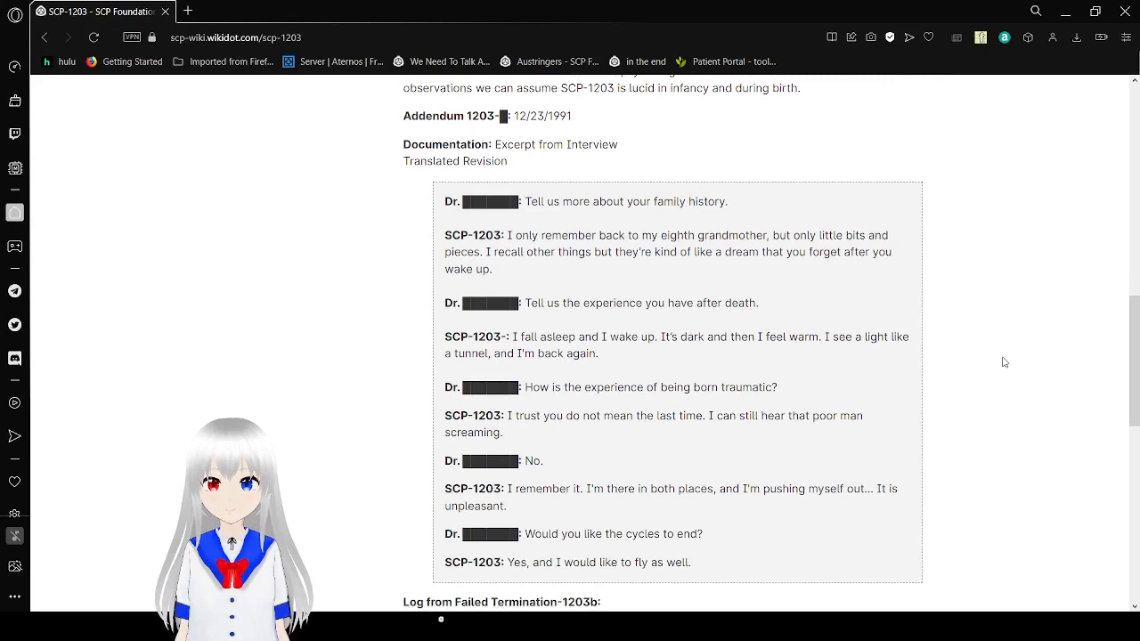
{"action": "scroll", "scroll_direction": "down", "scroll_amount": 3}
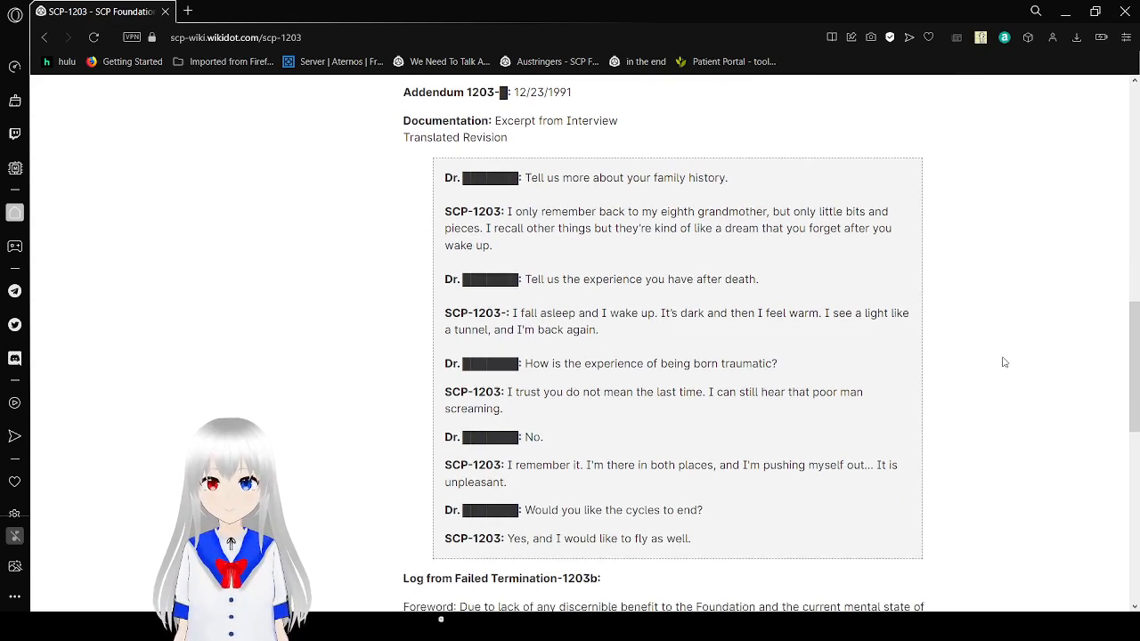
{"action": "scroll", "scroll_direction": "down", "scroll_amount": 3}
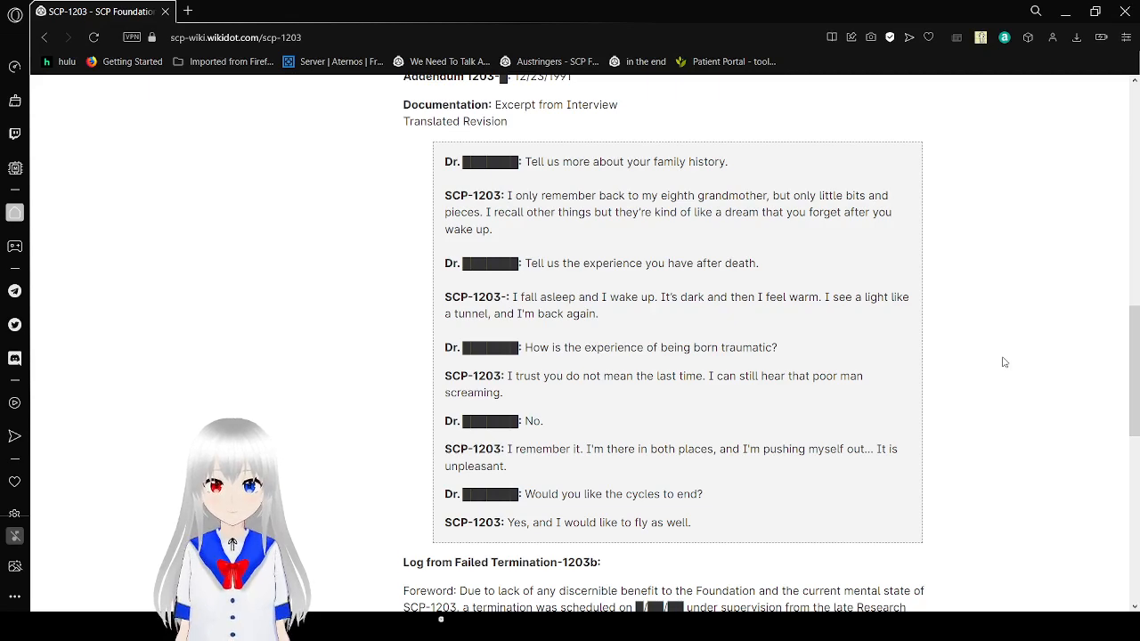
{"action": "scroll", "scroll_direction": "down", "scroll_amount": 3}
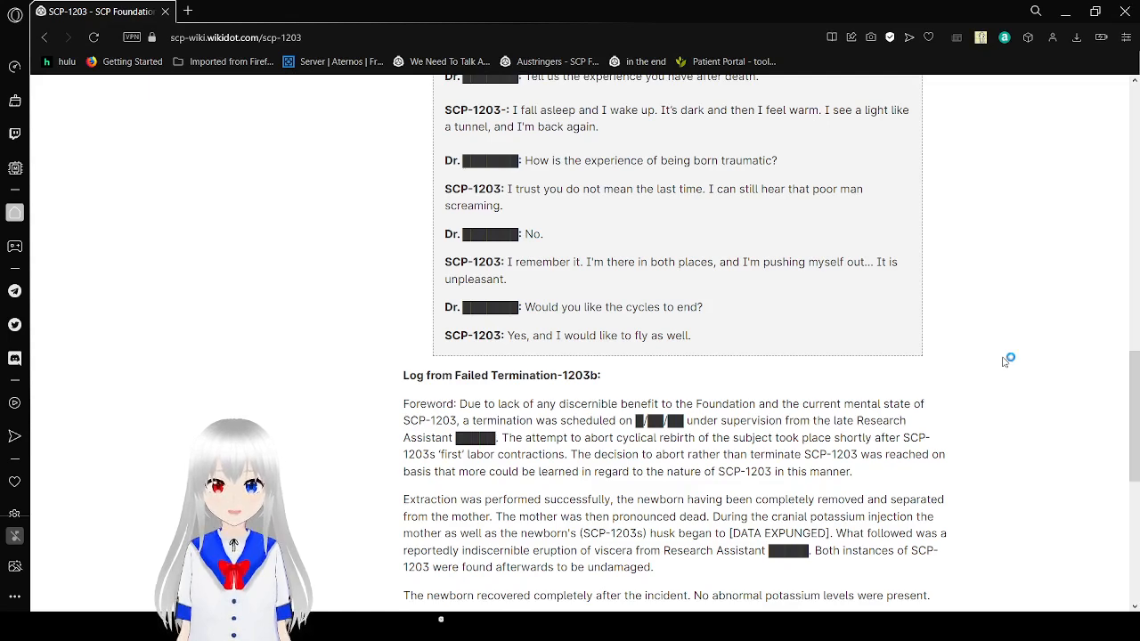
{"action": "scroll", "scroll_direction": "down", "scroll_amount": 3}
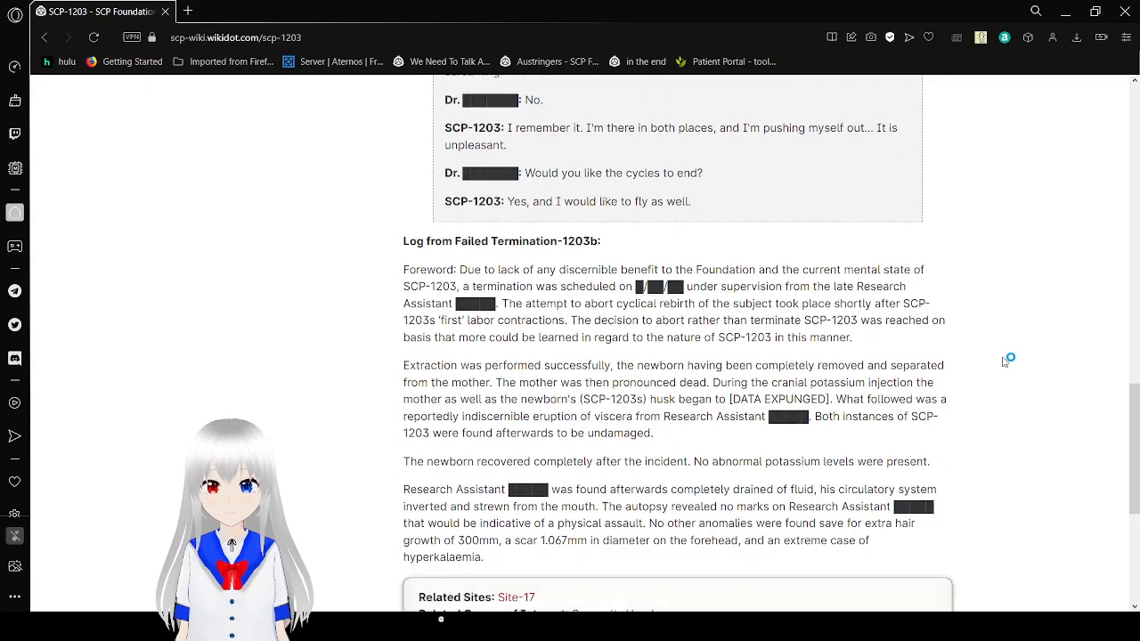
{"action": "scroll", "scroll_direction": "down", "scroll_amount": 3}
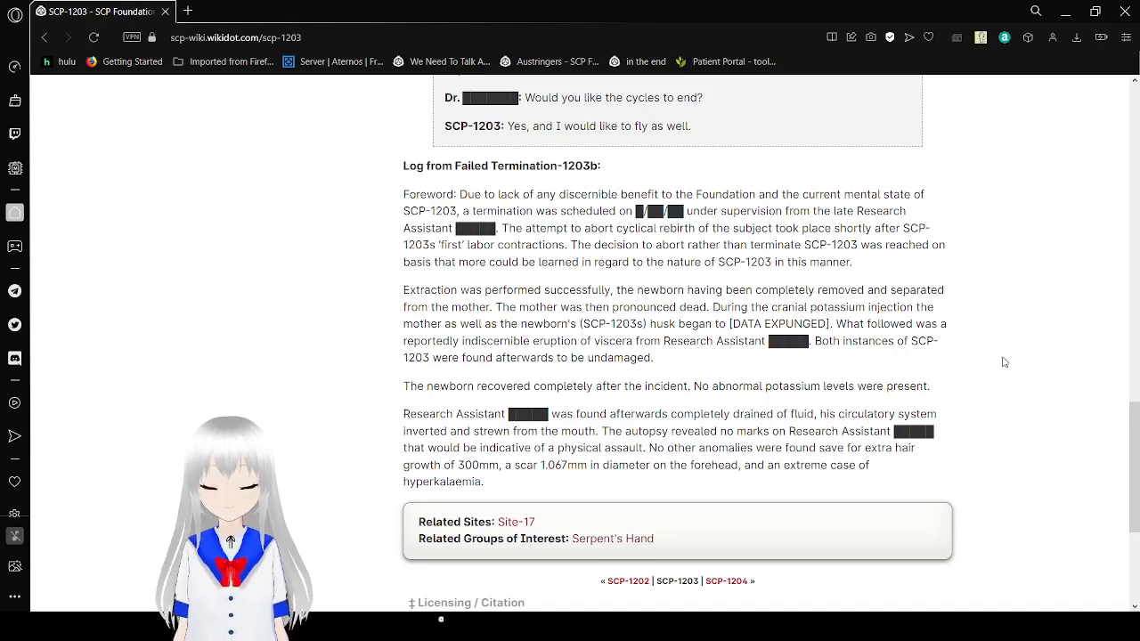
{"action": "mouse_move", "coordinate": [838, 604]}
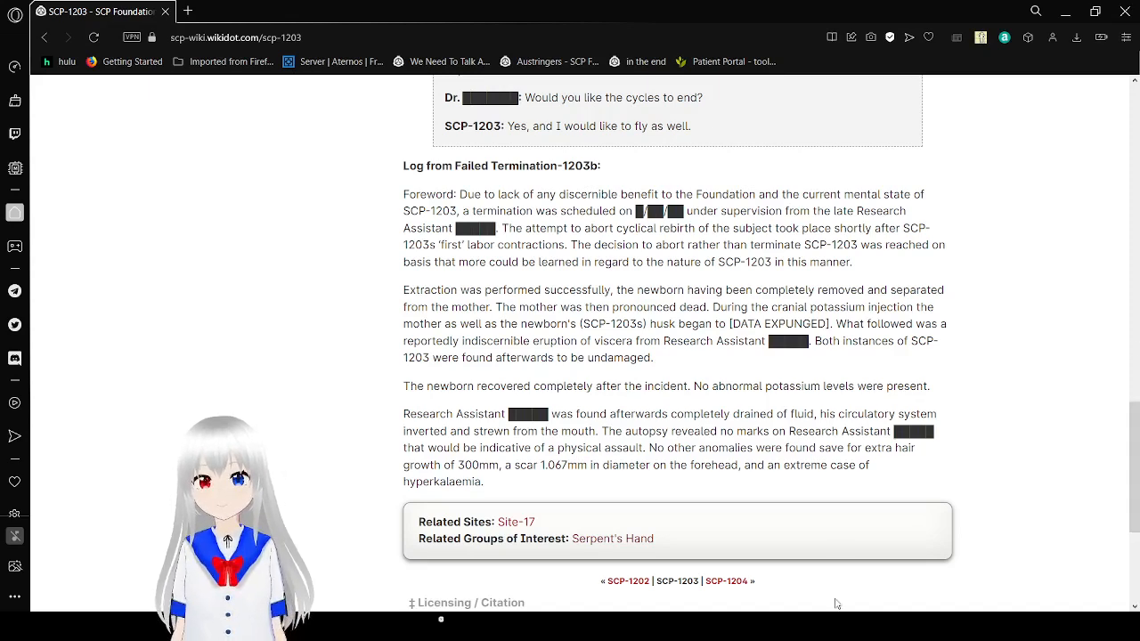
{"action": "scroll", "scroll_direction": "down", "scroll_amount": 3}
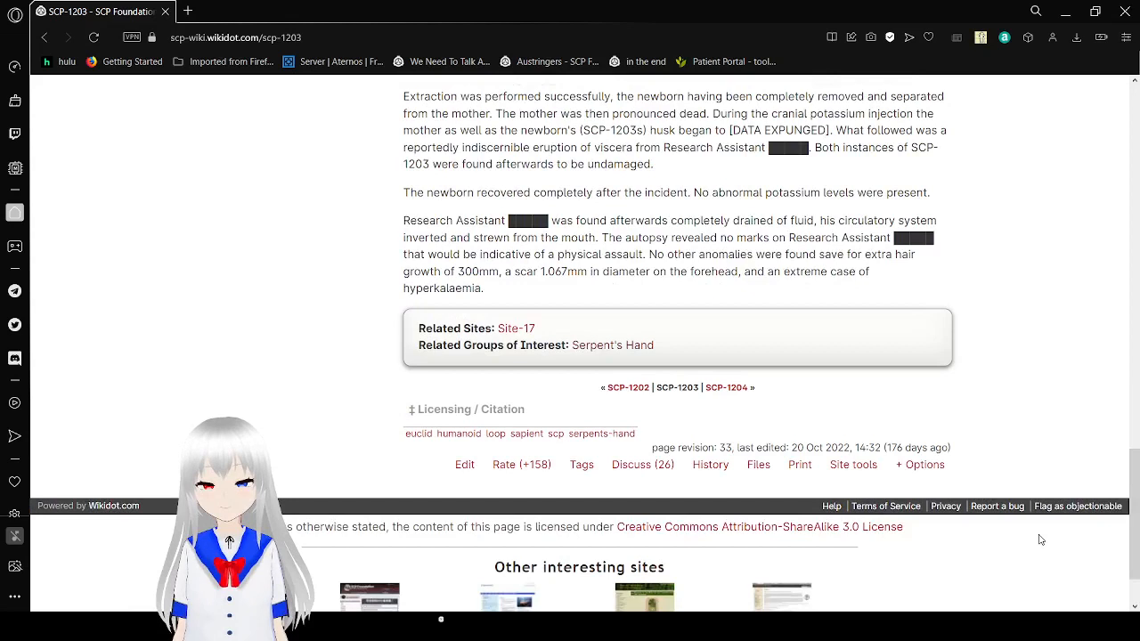